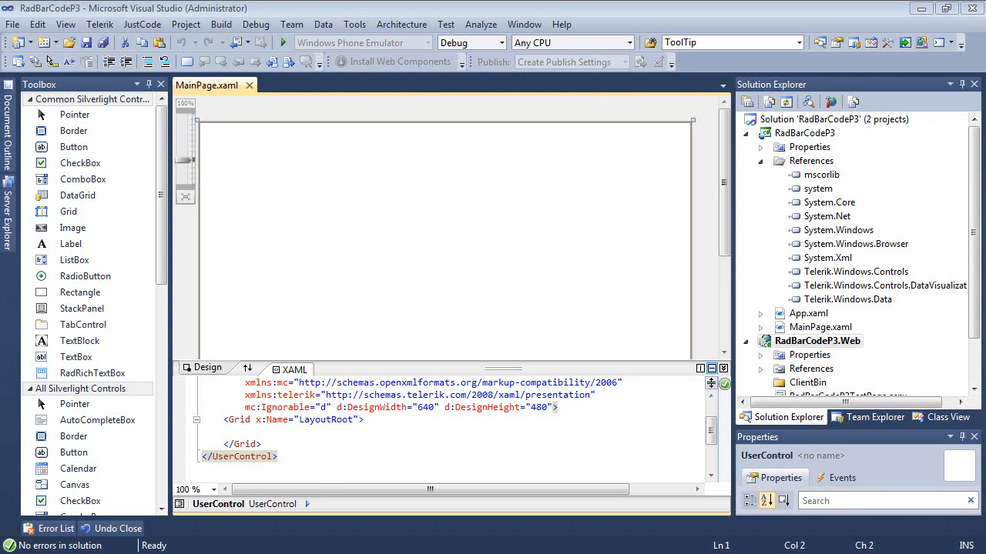
Check existing references, then add Telerik.Windows.Controls.Navigation through the Configure Project wizard.
{"action": "left_click", "coordinate": [877, 285]}
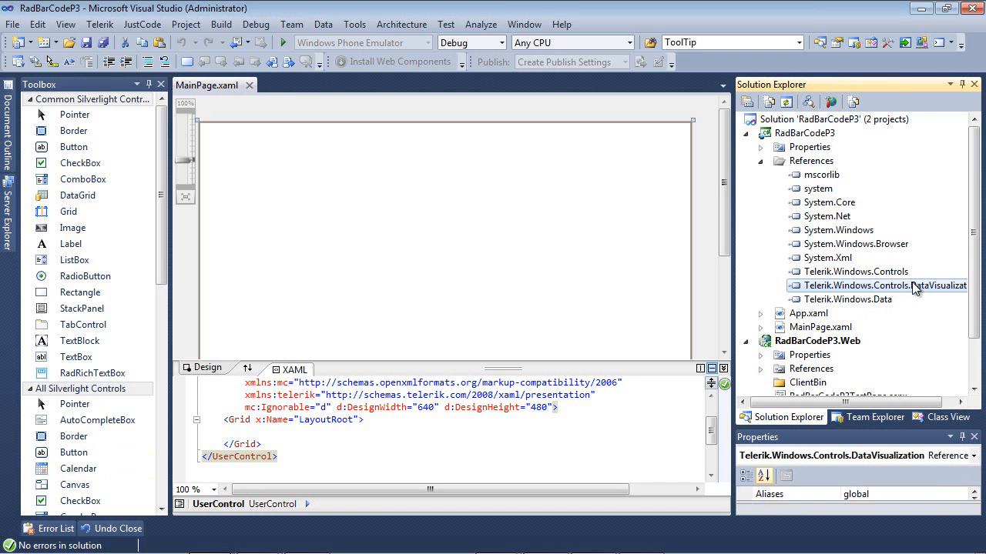
{"action": "left_click", "coordinate": [853, 271]}
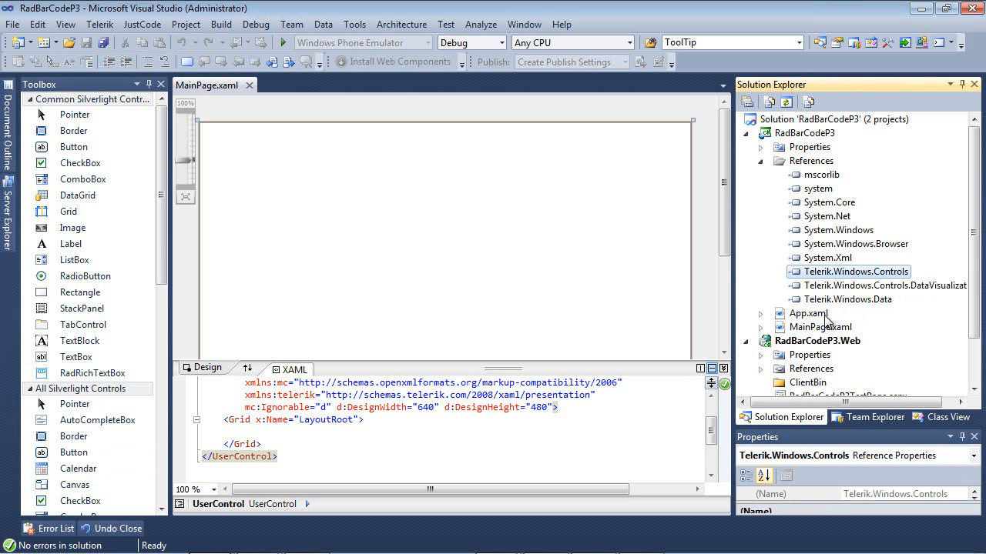
{"action": "mouse_move", "coordinate": [829, 321]}
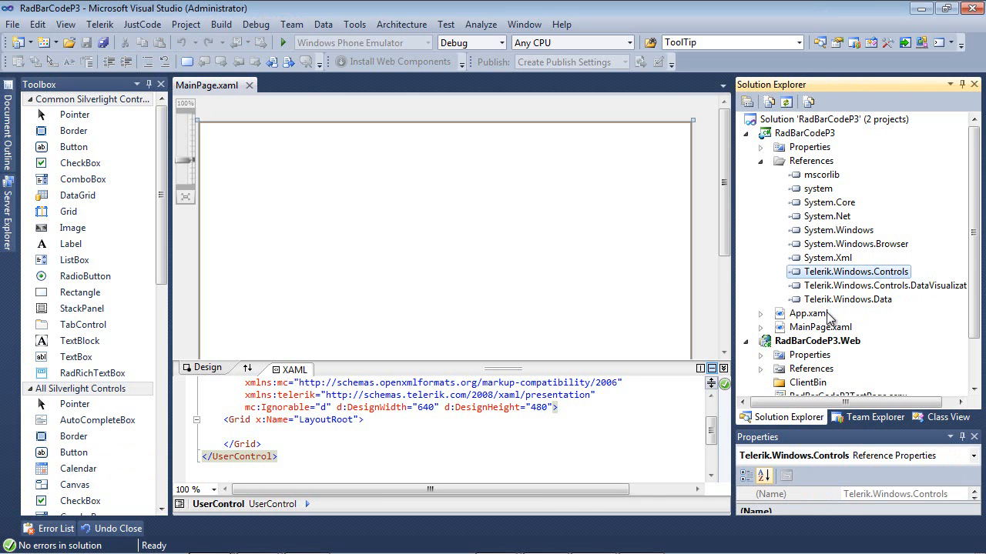
{"action": "mouse_move", "coordinate": [807, 285]}
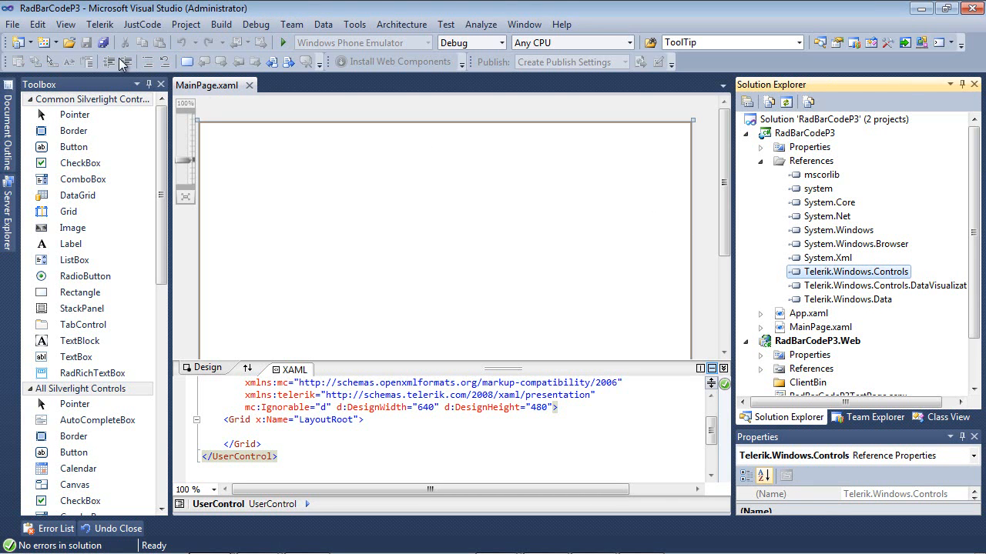
{"action": "left_click", "coordinate": [100, 24]}
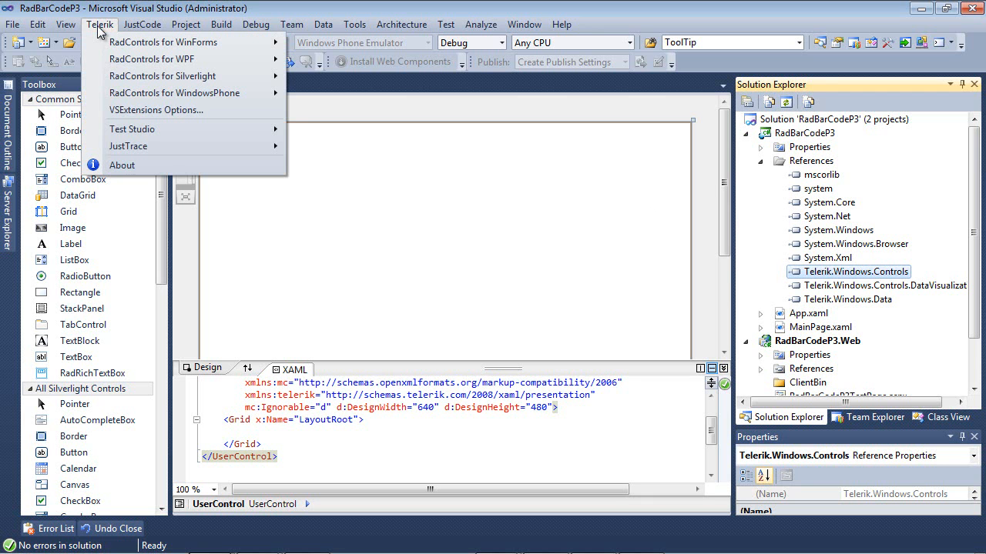
{"action": "mouse_move", "coordinate": [162, 76]}
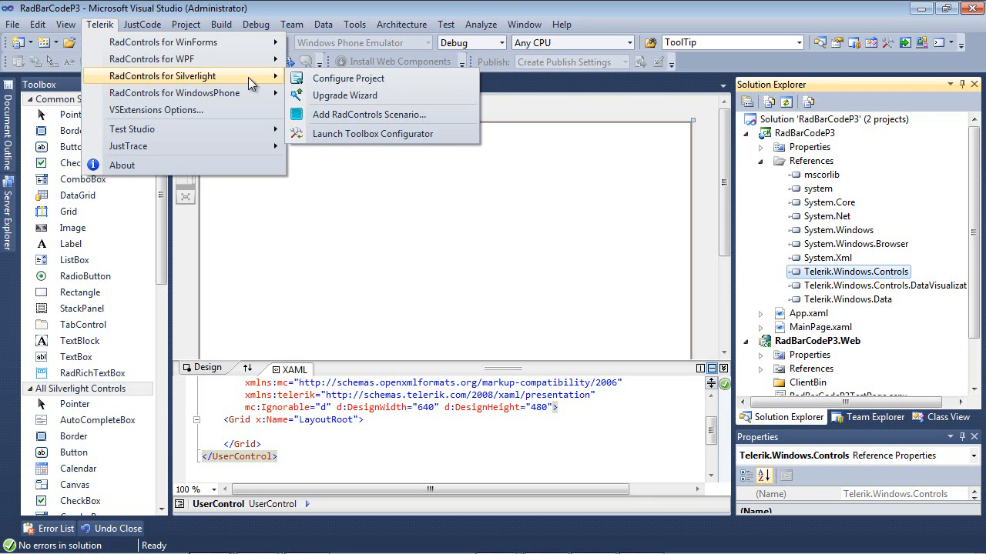
{"action": "mouse_move", "coordinate": [348, 78]}
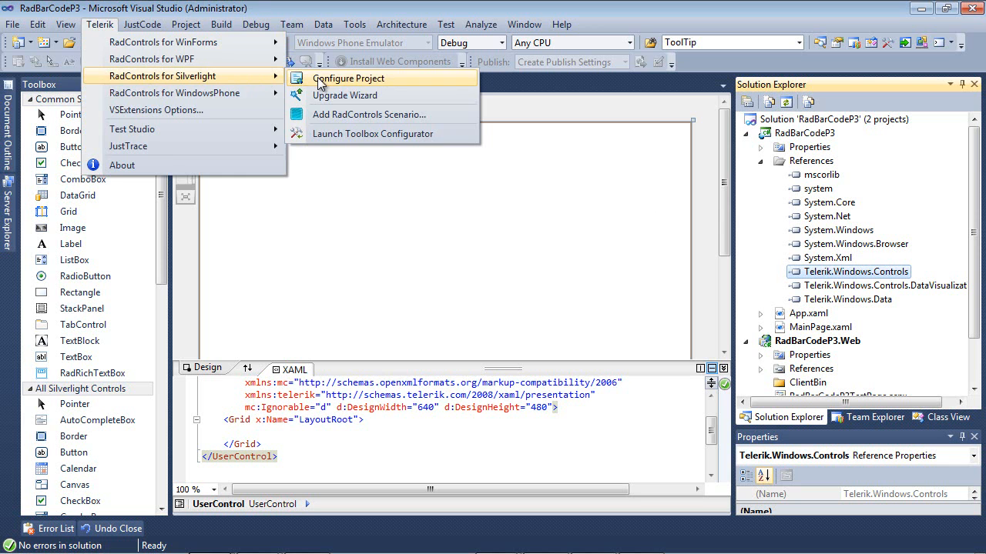
{"action": "left_click", "coordinate": [349, 78]}
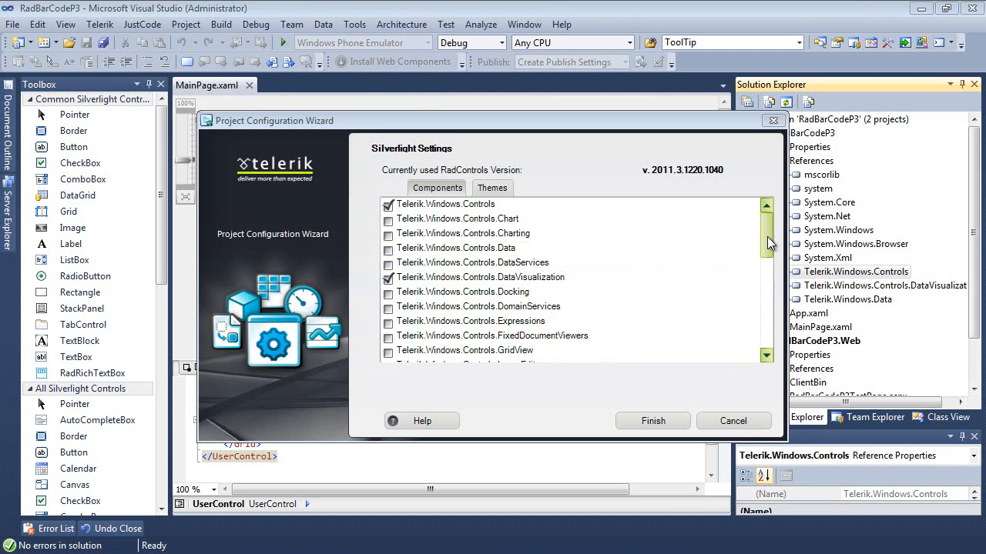
{"action": "scroll", "scroll_direction": "down", "scroll_amount": 3}
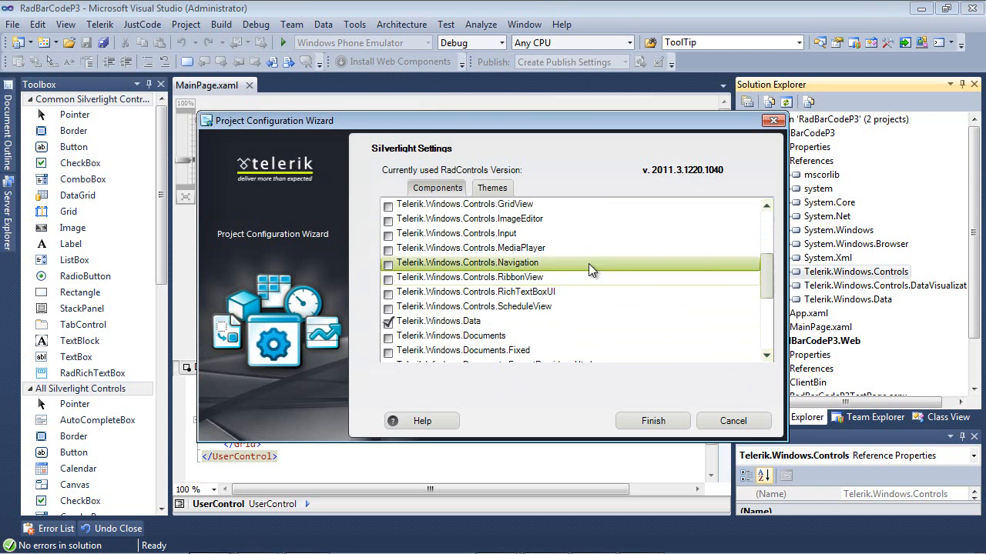
{"action": "left_click", "coordinate": [388, 263]}
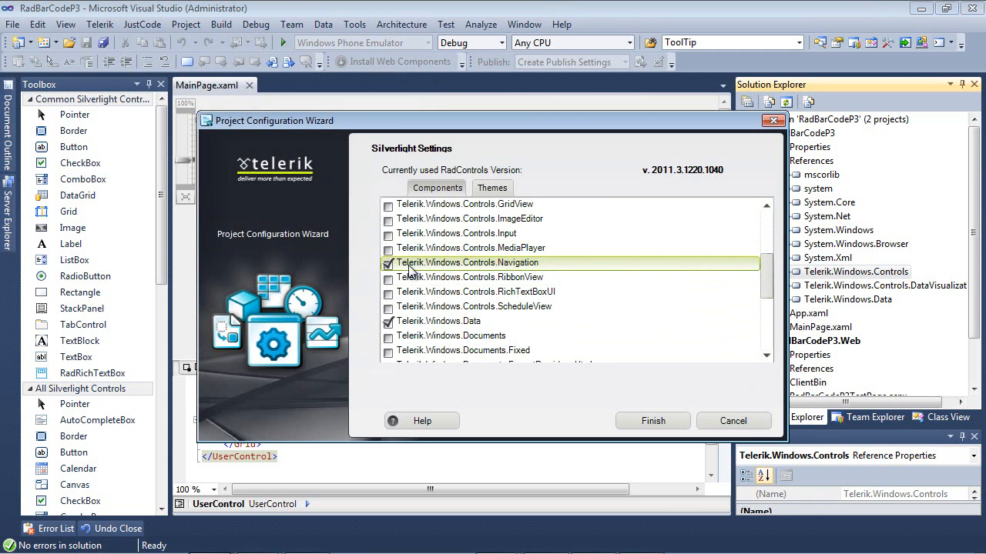
{"action": "mouse_move", "coordinate": [531, 277]}
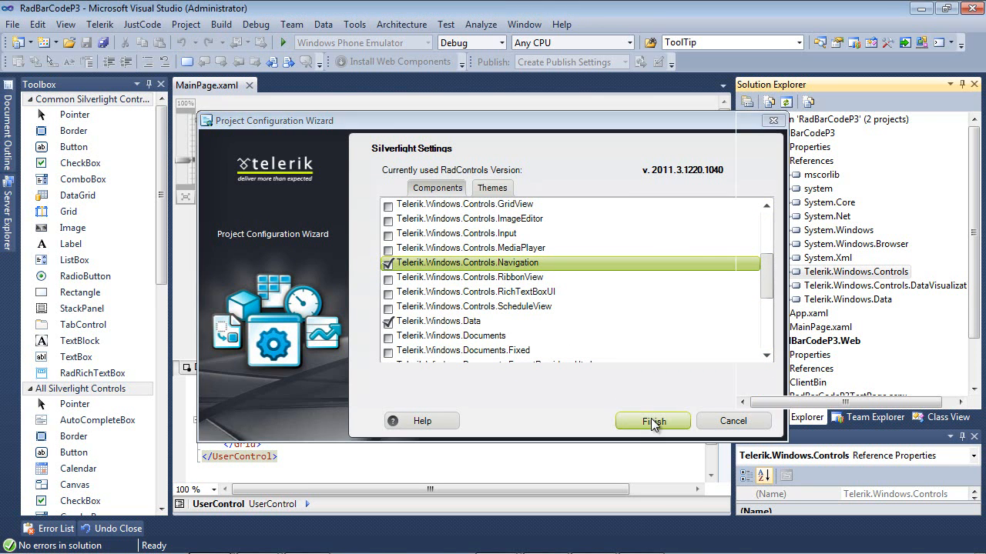
{"action": "left_click", "coordinate": [653, 421]}
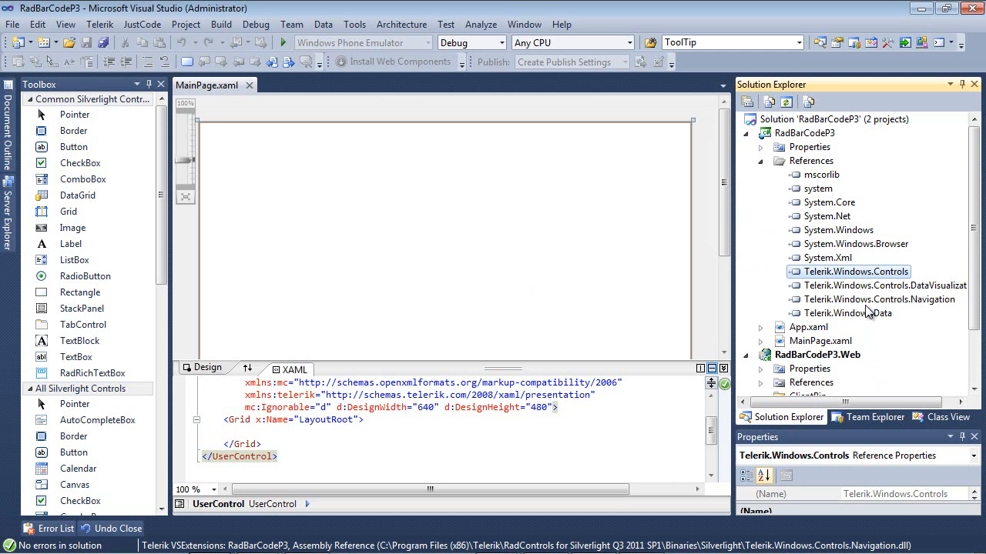
{"action": "mouse_move", "coordinate": [876, 312]}
{"action": "type", "text": "<"}
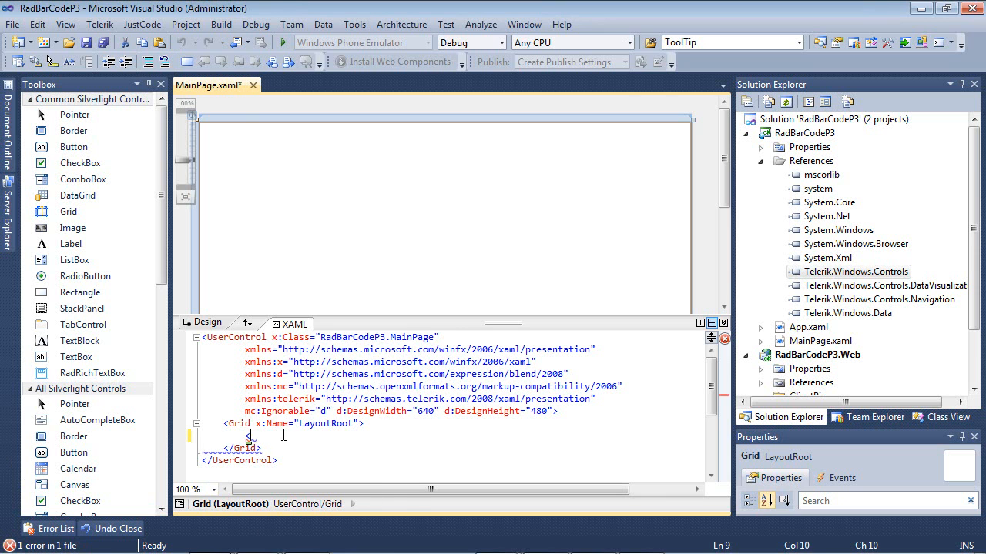
Add a telerik:RadBook with x:Name="radBook" and Margin="50" inside LayoutRoot.
{"action": "type", "text": "telerik:"}
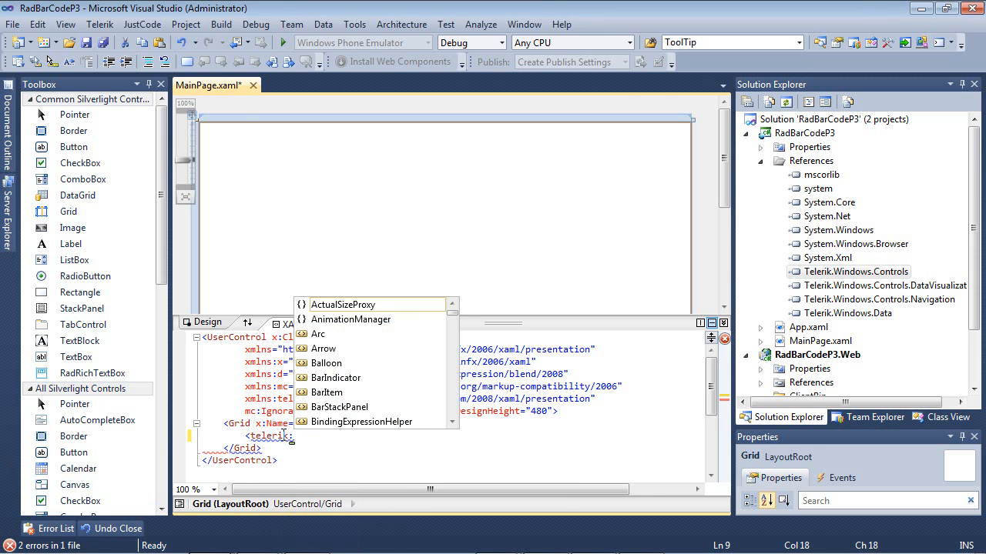
{"action": "type", "text": "Radb"}
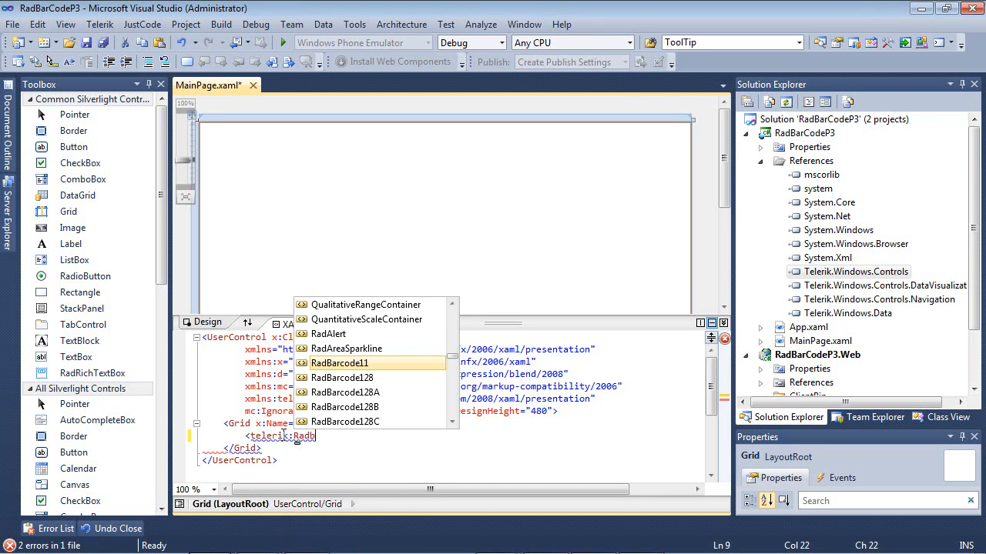
{"action": "type", "text": "ook"}
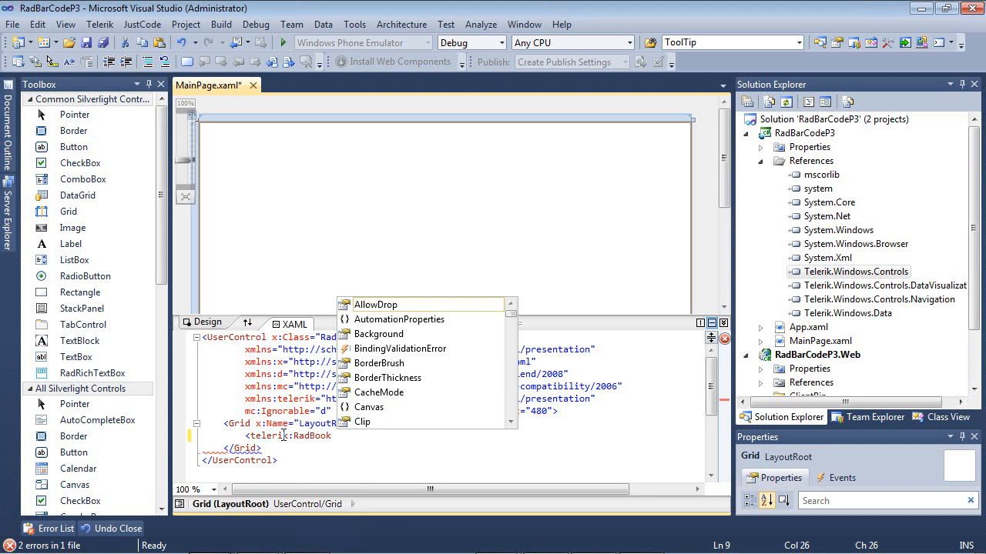
{"action": "type", "text": "x:Name=\"radB"}
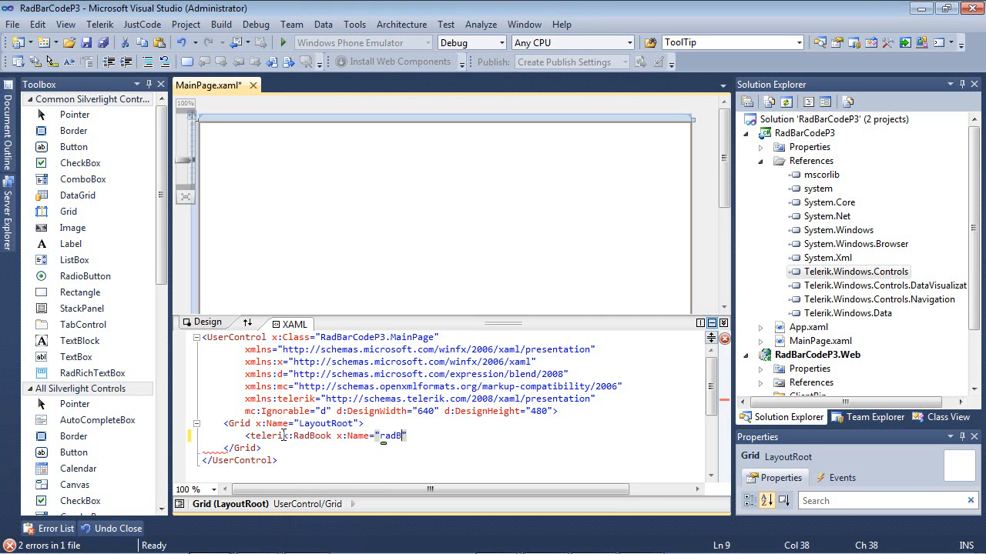
{"action": "type", "text": "ook"}
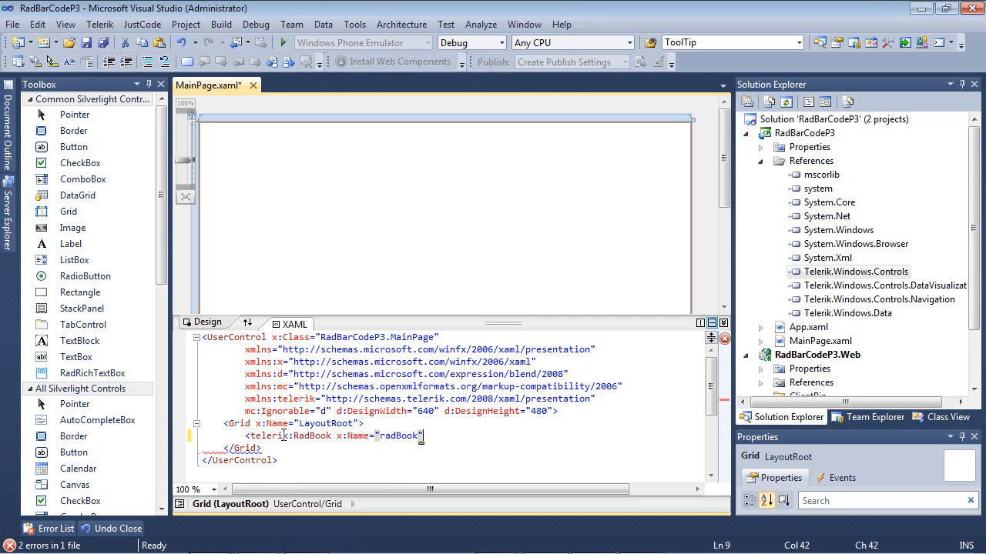
{"action": "type", "text": "Margin=\"50"}
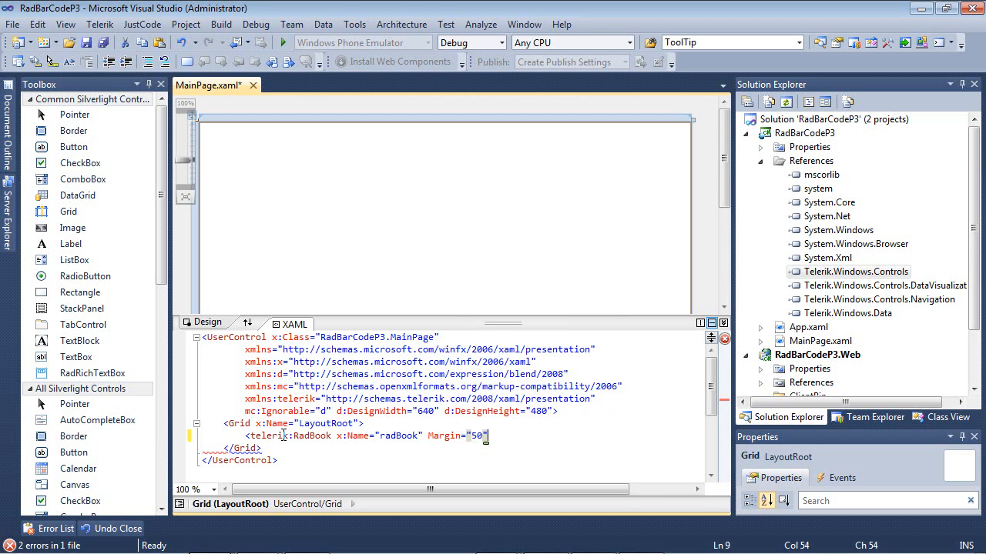
{"action": "type", "text": "RightPageIndex=\"3\" >"}
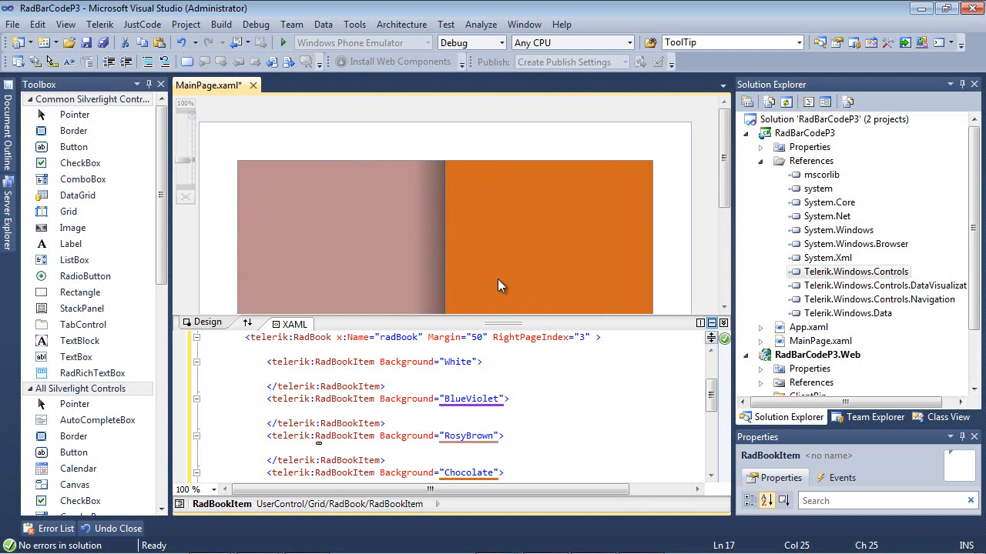
Add RadBookItem pages with White, BlueViolet, RosyBrown and Chocolate backgrounds to radBook.
{"action": "scroll", "scroll_direction": "down", "scroll_amount": 3}
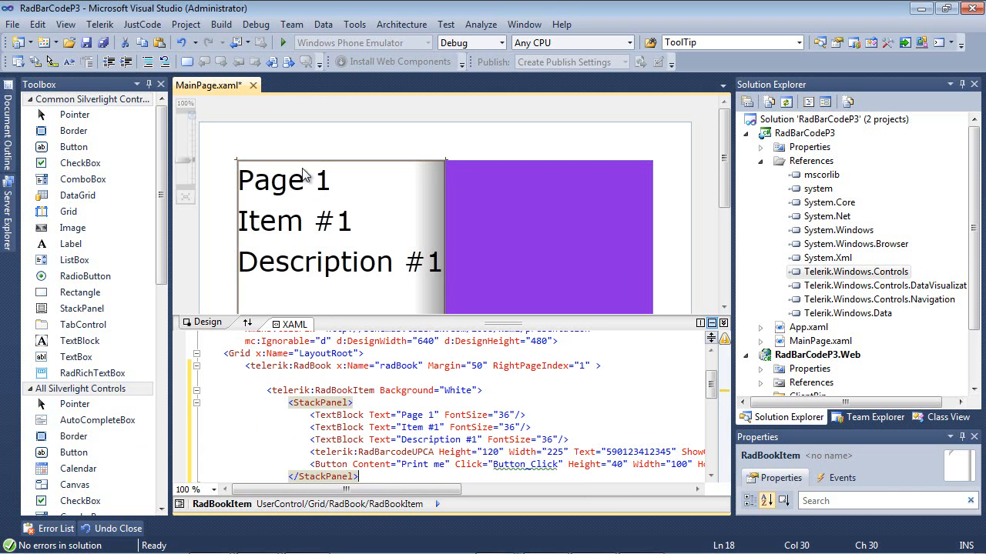
{"action": "mouse_move", "coordinate": [321, 232]}
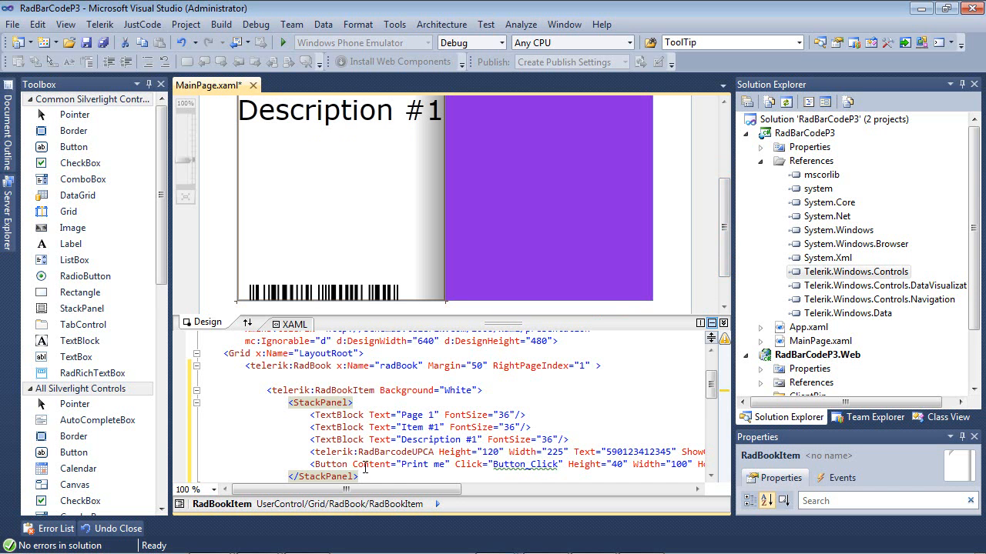
{"action": "mouse_move", "coordinate": [339, 464]}
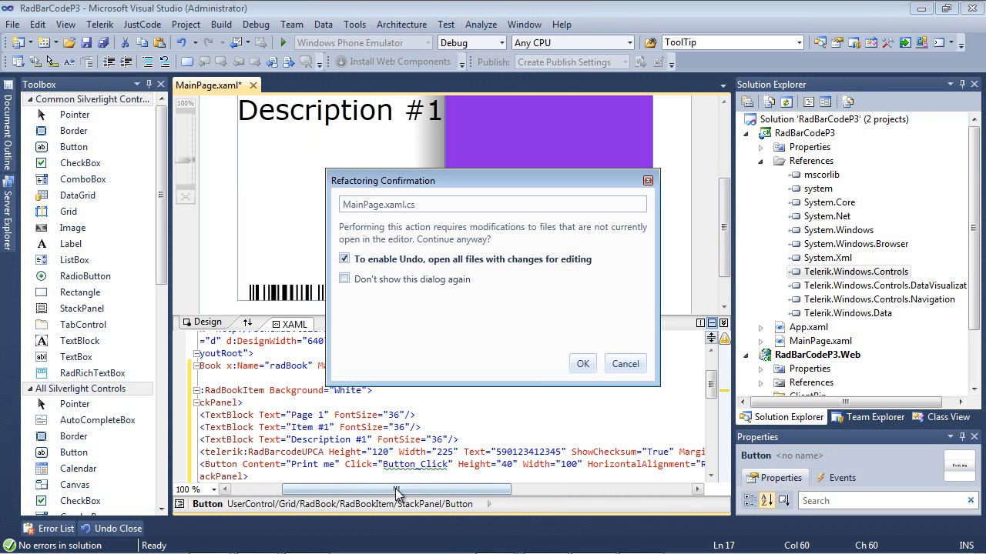
Generate the Button_Click stub in MainPage.xaml.cs, then return to MainPage.xaml.
{"action": "left_click", "coordinate": [582, 364]}
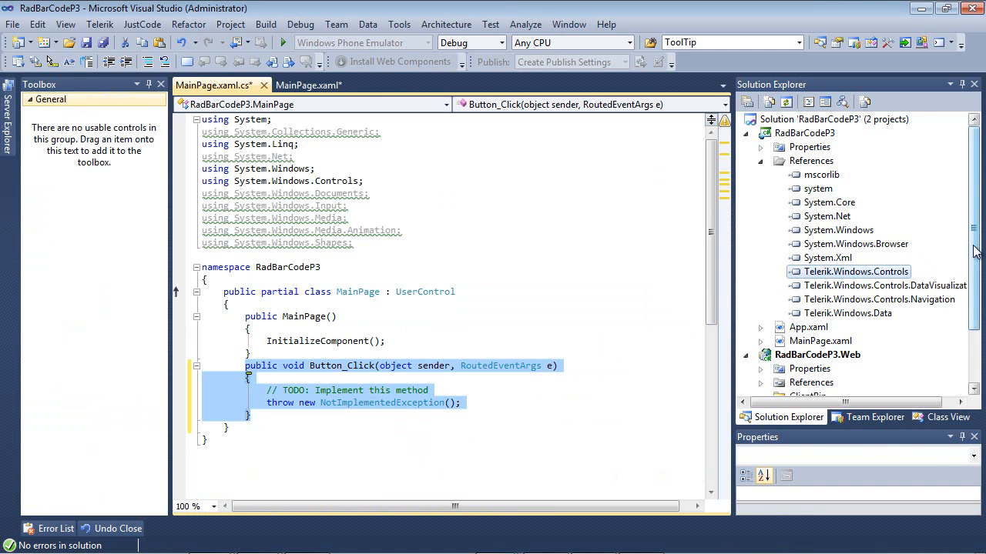
{"action": "left_click", "coordinate": [820, 299]}
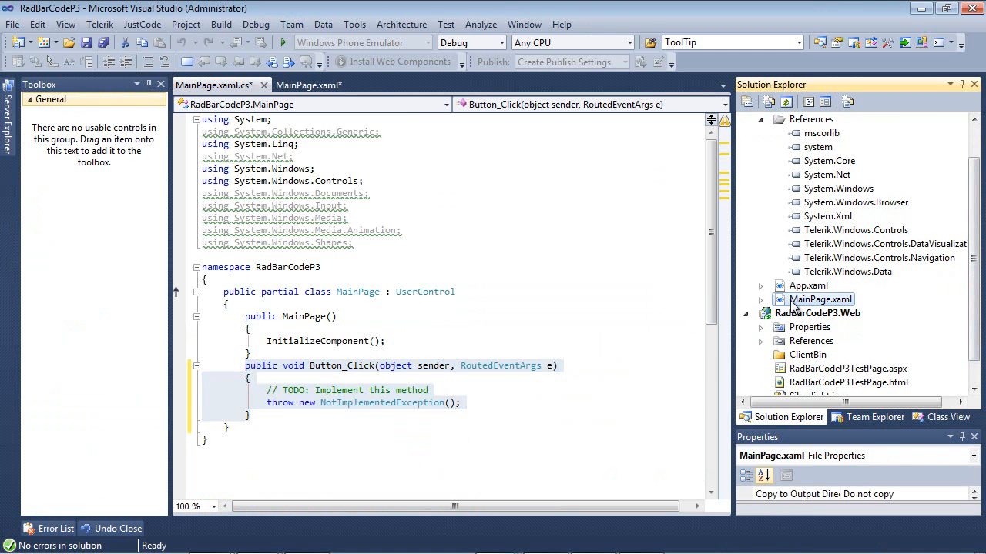
{"action": "left_click", "coordinate": [308, 85]}
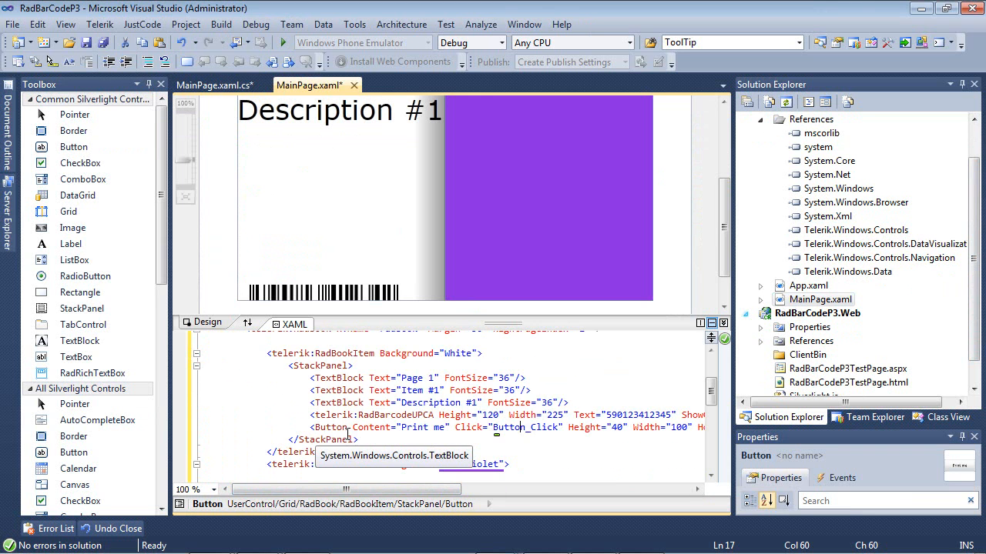
Give the BlueViolet page Page 2, Item #2, Description #2 text and a RadBarcodeUPCA.
{"action": "scroll", "scroll_direction": "down", "scroll_amount": 3}
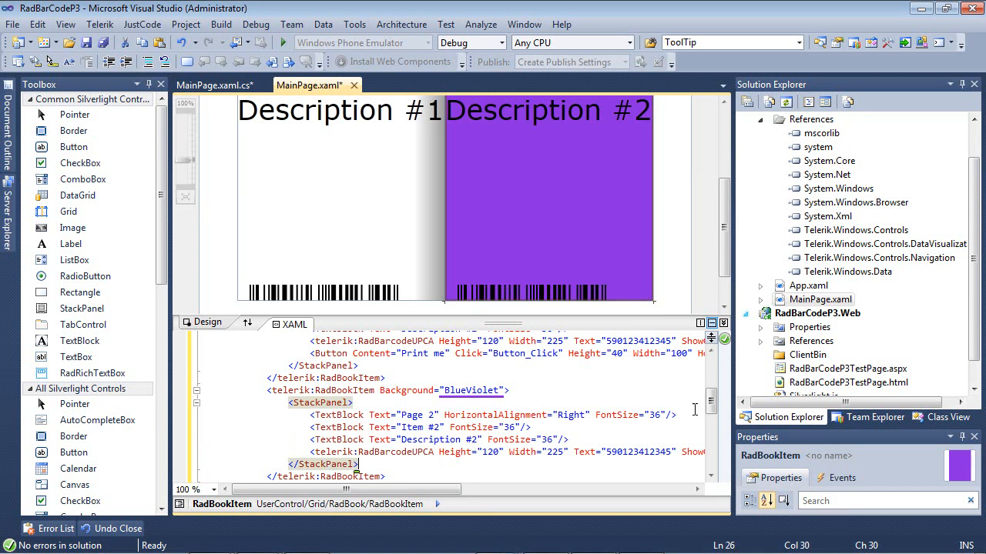
{"action": "scroll", "scroll_direction": "down", "scroll_amount": 3}
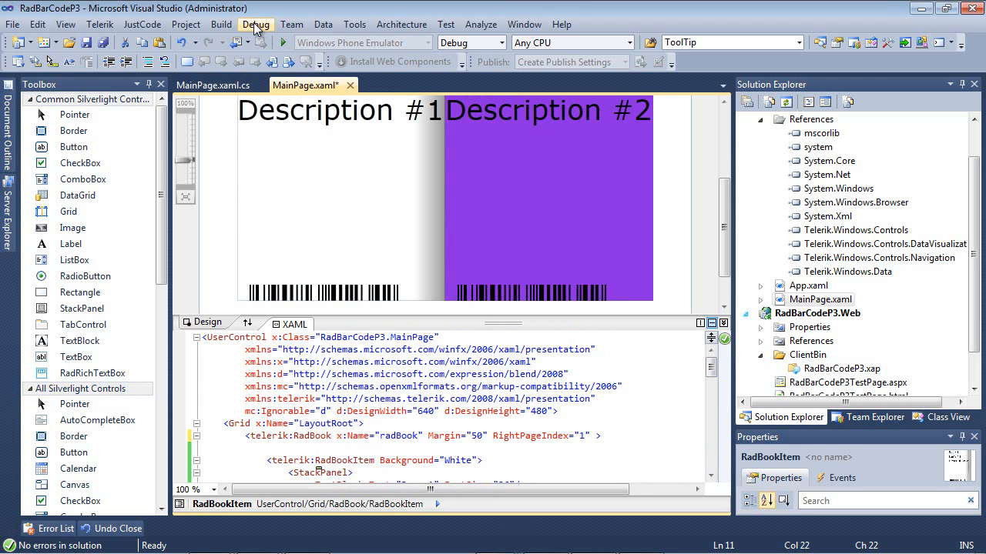
Run the RadBarCodeP3 project without debugging to test it in the browser.
{"action": "left_click", "coordinate": [255, 23]}
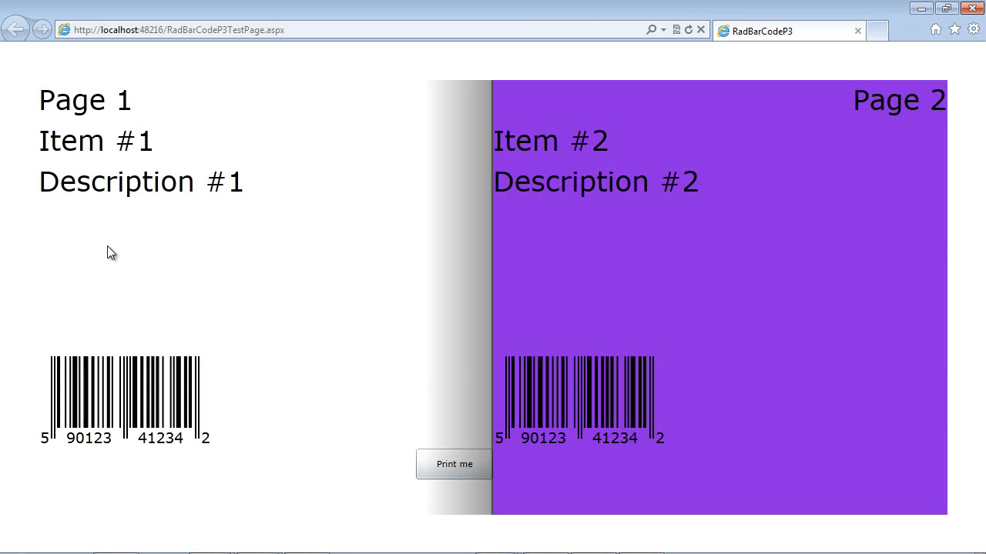
{"action": "mouse_move", "coordinate": [148, 118]}
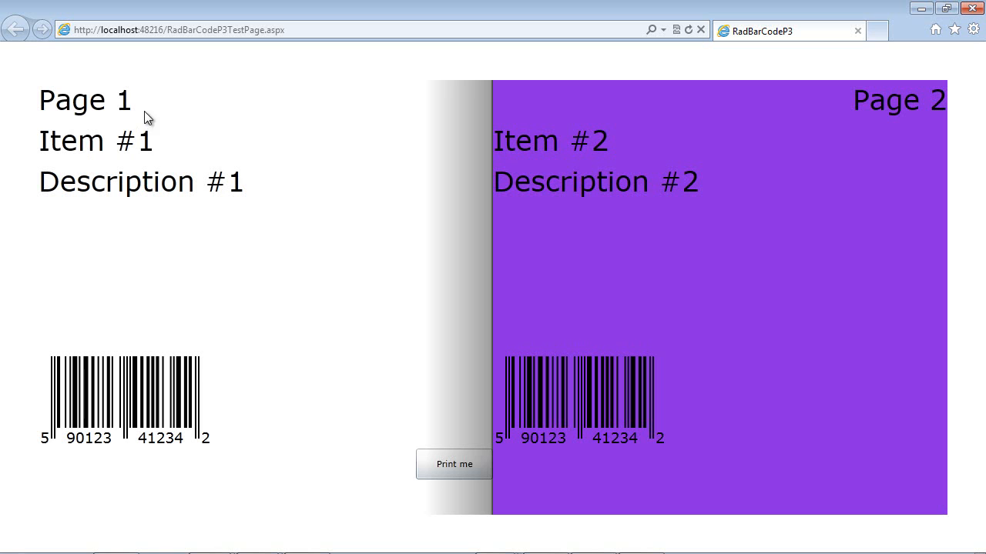
{"action": "mouse_move", "coordinate": [158, 418]}
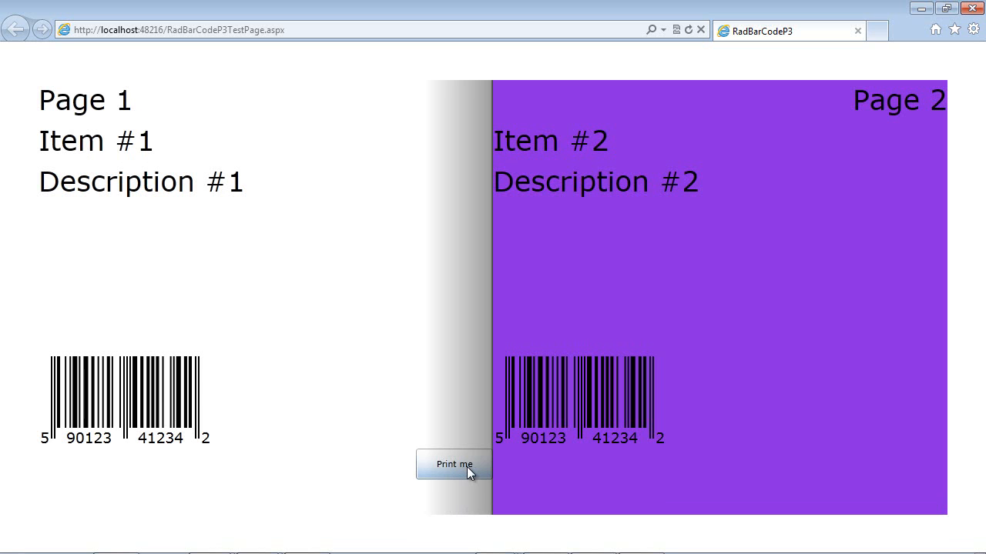
{"action": "mouse_move", "coordinate": [895, 449]}
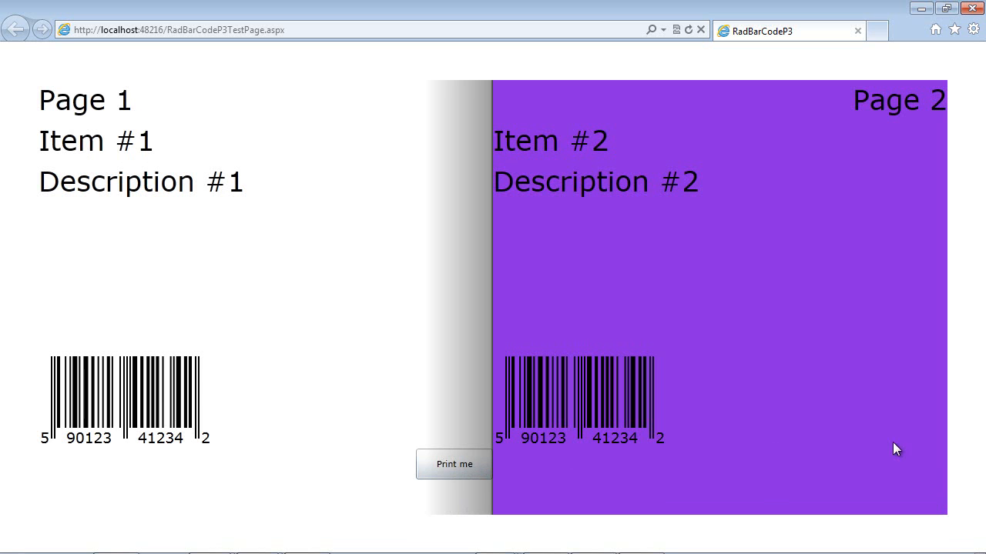
{"action": "mouse_move", "coordinate": [932, 499]}
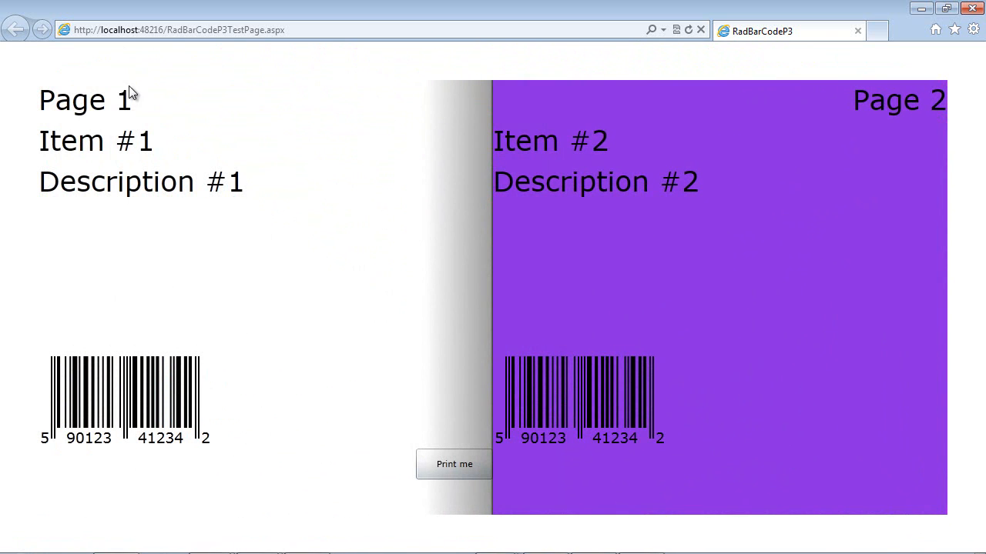
{"action": "mouse_move", "coordinate": [188, 256]}
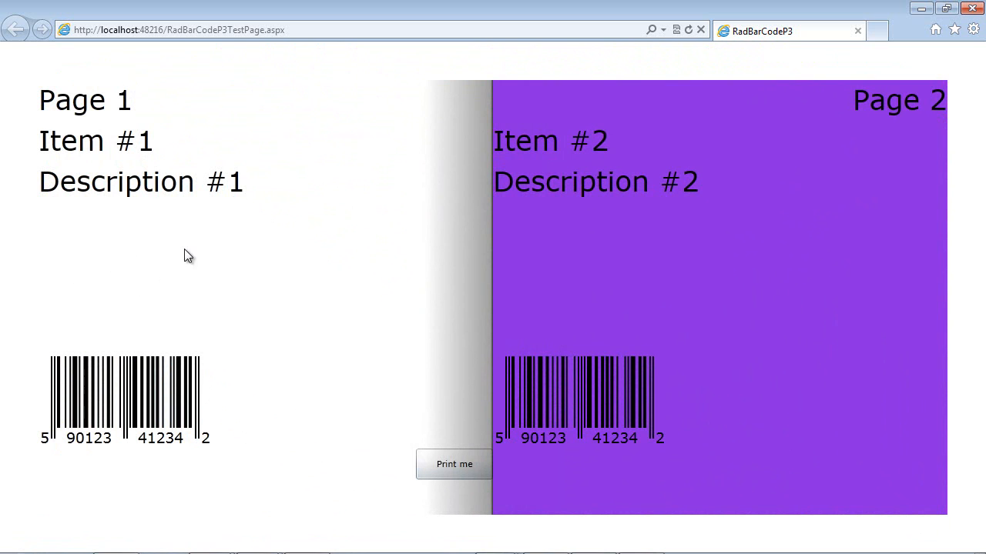
{"action": "mouse_move", "coordinate": [221, 323]}
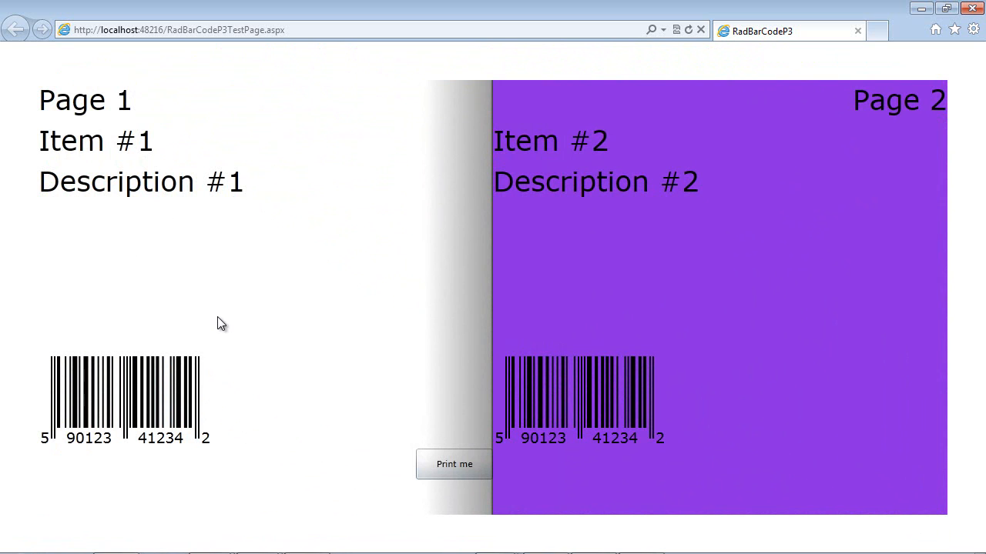
{"action": "mouse_move", "coordinate": [131, 307]}
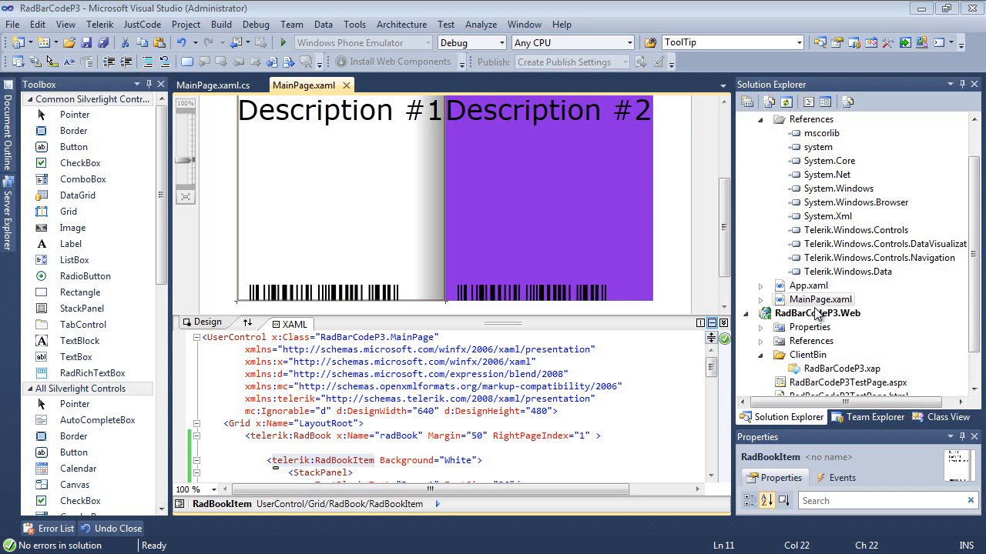
Replace the TODO exception in Button_Click with PrintDocument code printing radBookItem1.
{"action": "left_click", "coordinate": [213, 85]}
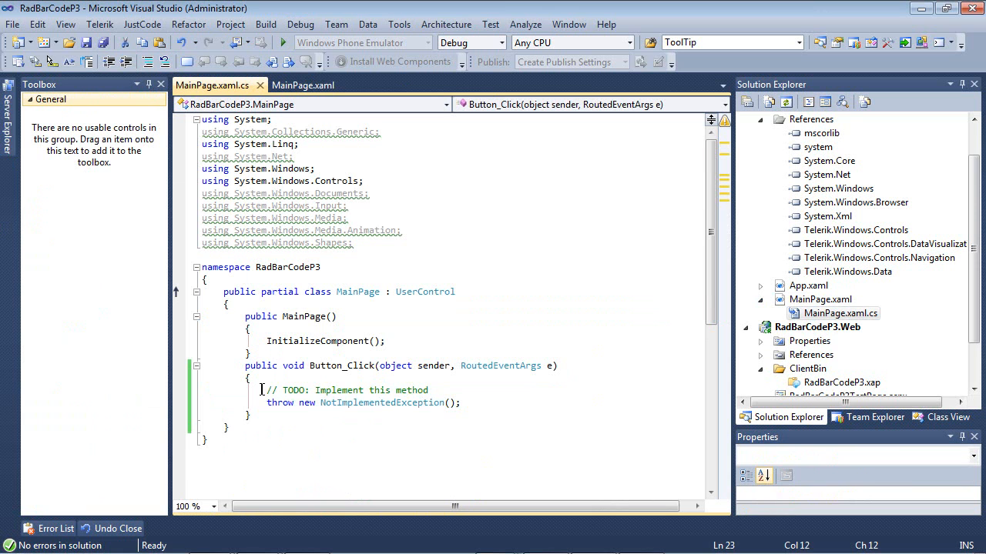
{"action": "left_click_drag", "start_coordinate": [267, 390], "coordinate": [459, 403]}
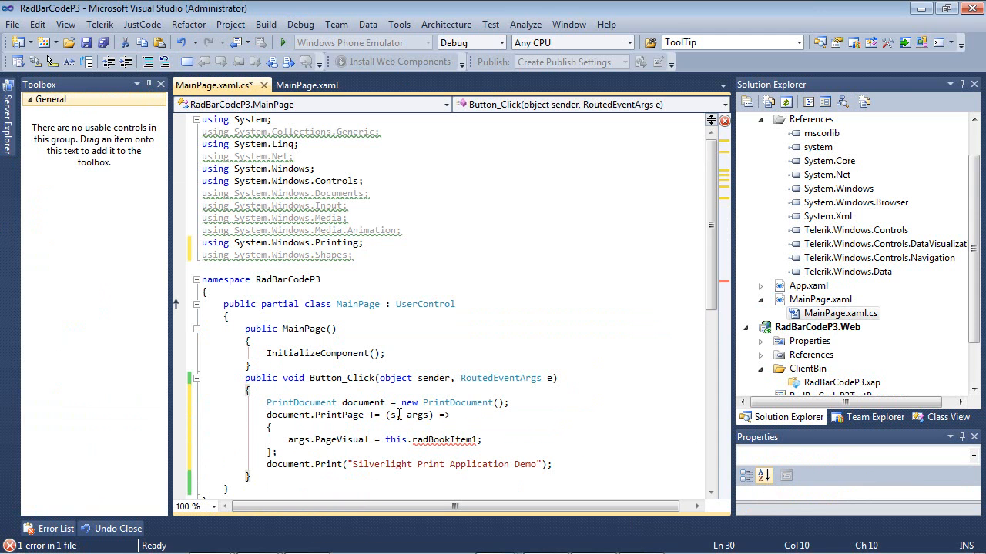
{"action": "mouse_move", "coordinate": [301, 440]}
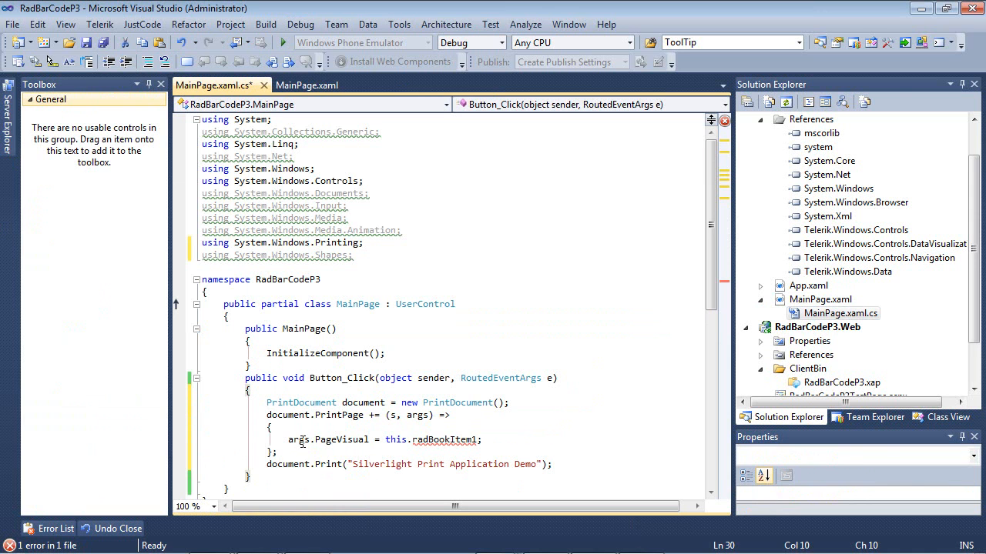
{"action": "mouse_move", "coordinate": [395, 440]}
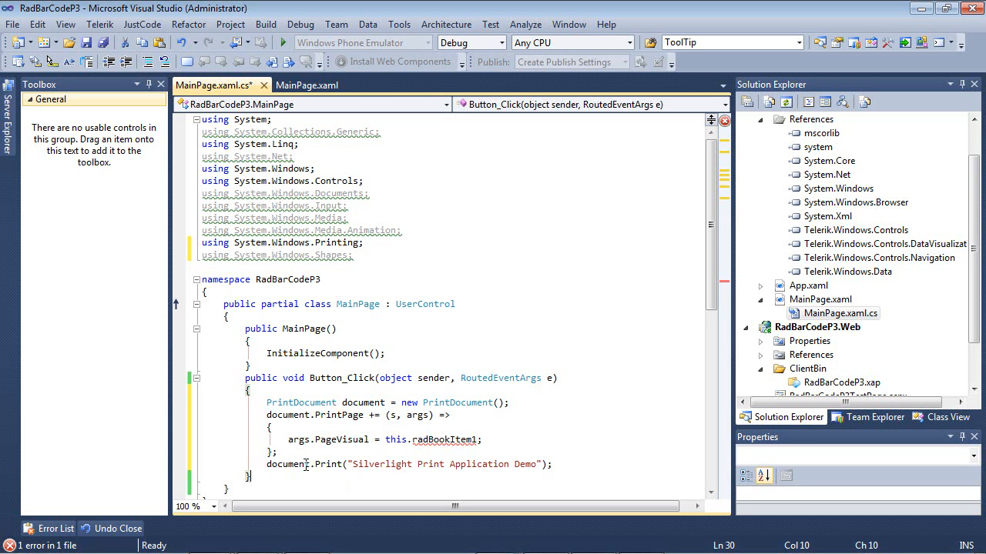
{"action": "mouse_move", "coordinate": [451, 464]}
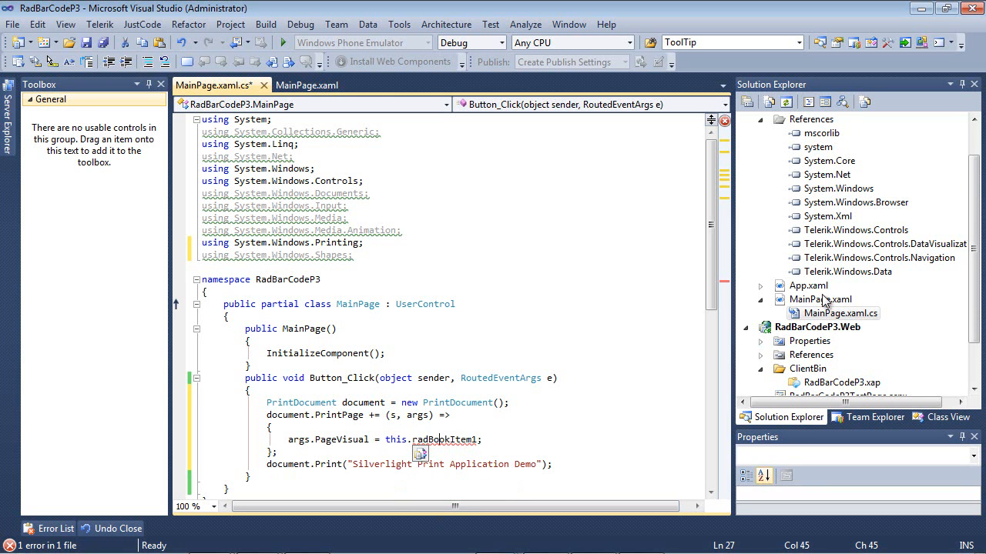
Add x:Name="radBookItem1" to the first telerik:RadBookItem in MainPage.xaml.
{"action": "left_click", "coordinate": [307, 85]}
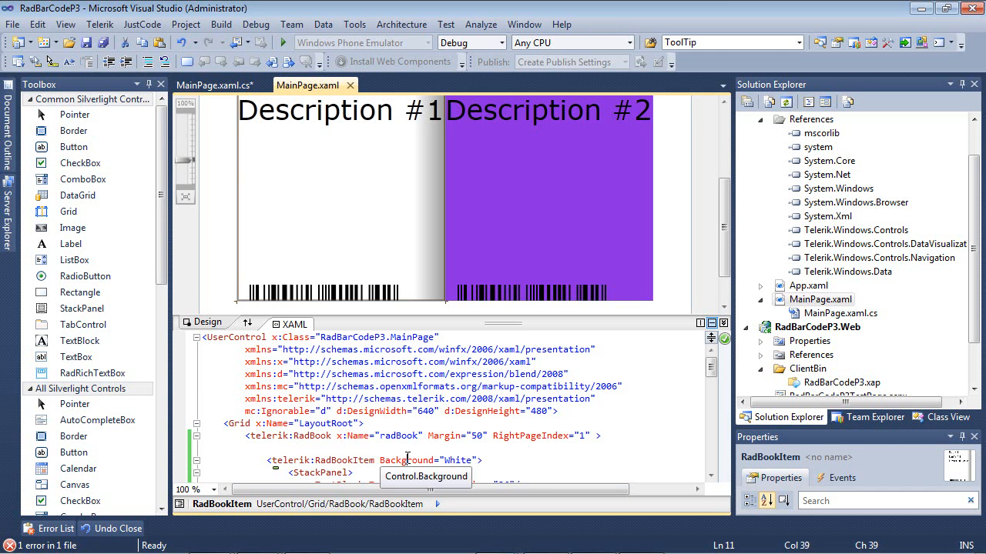
{"action": "left_click", "coordinate": [711, 476]}
{"action": "type", "text": "x:N "}
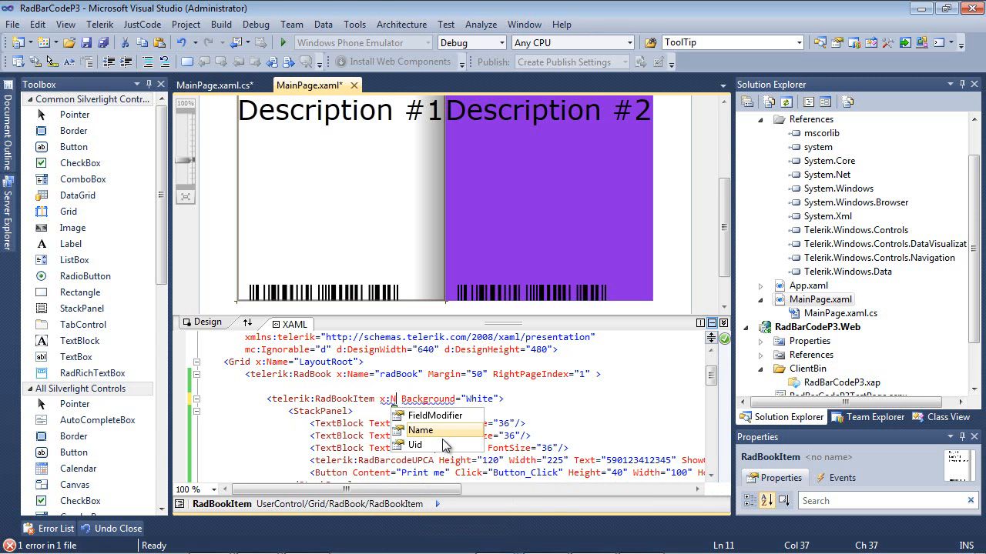
{"action": "type", "text": "radBookItem1;"}
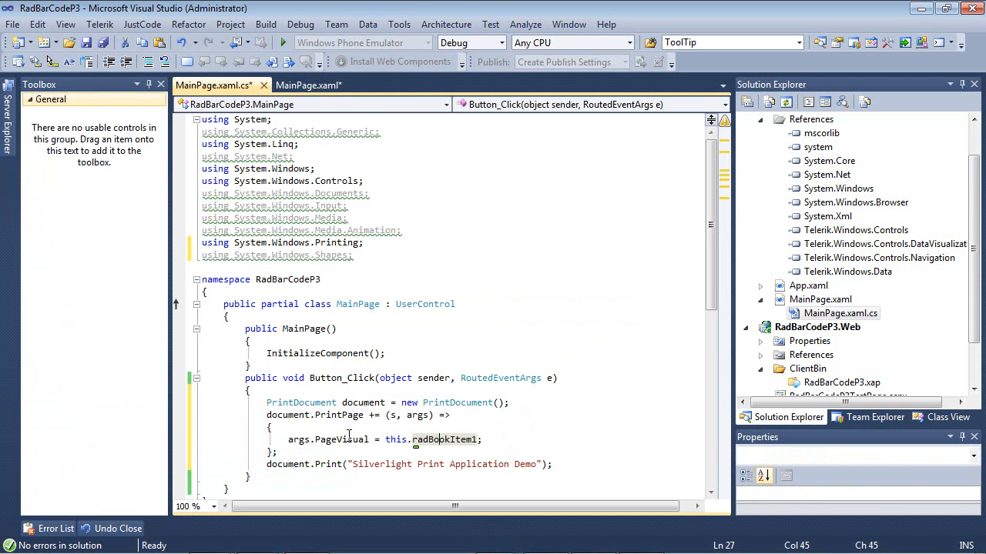
{"action": "mouse_move", "coordinate": [350, 440]}
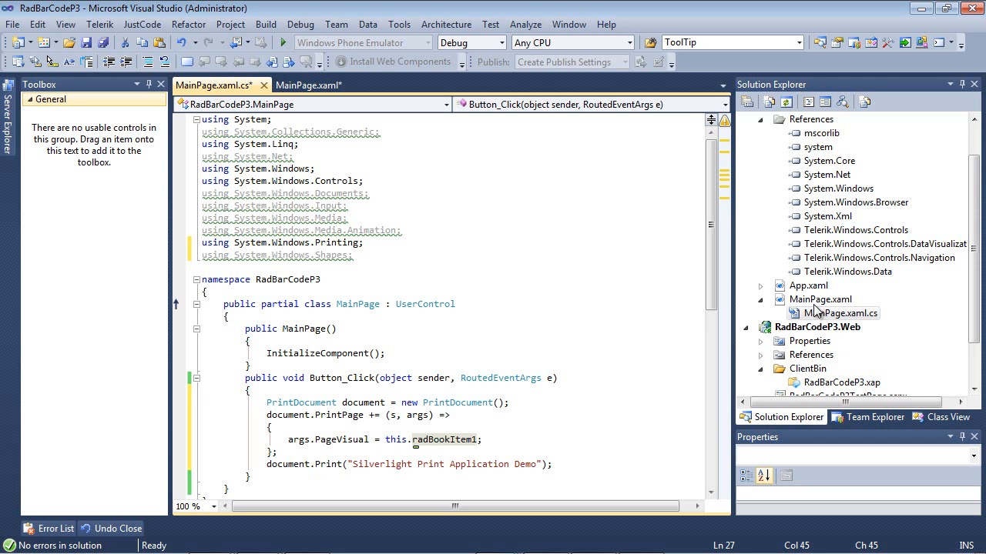
Switch to MainPage.xaml and start the project without debugging.
{"action": "left_click", "coordinate": [309, 84]}
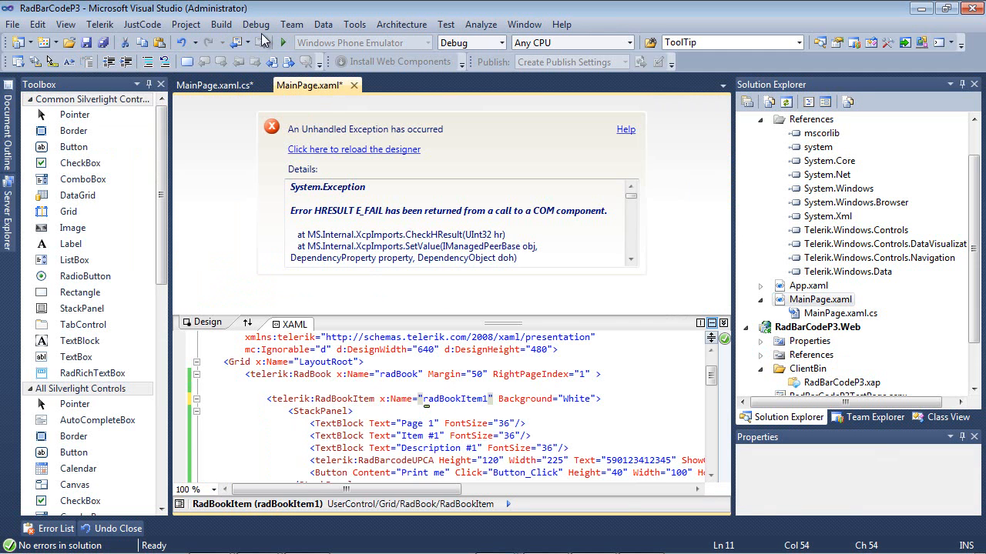
{"action": "left_click", "coordinate": [255, 24]}
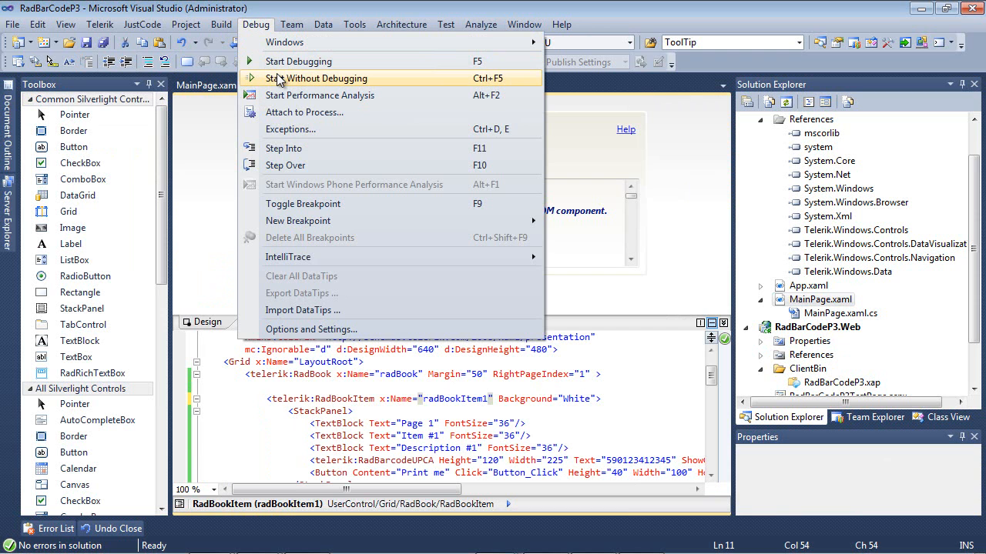
{"action": "mouse_move", "coordinate": [279, 83]}
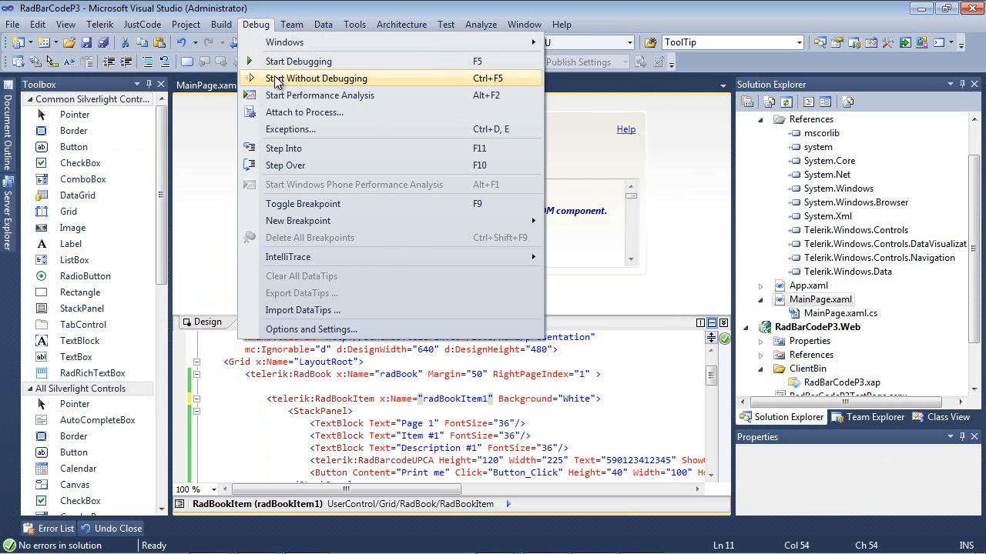
{"action": "left_click", "coordinate": [316, 78]}
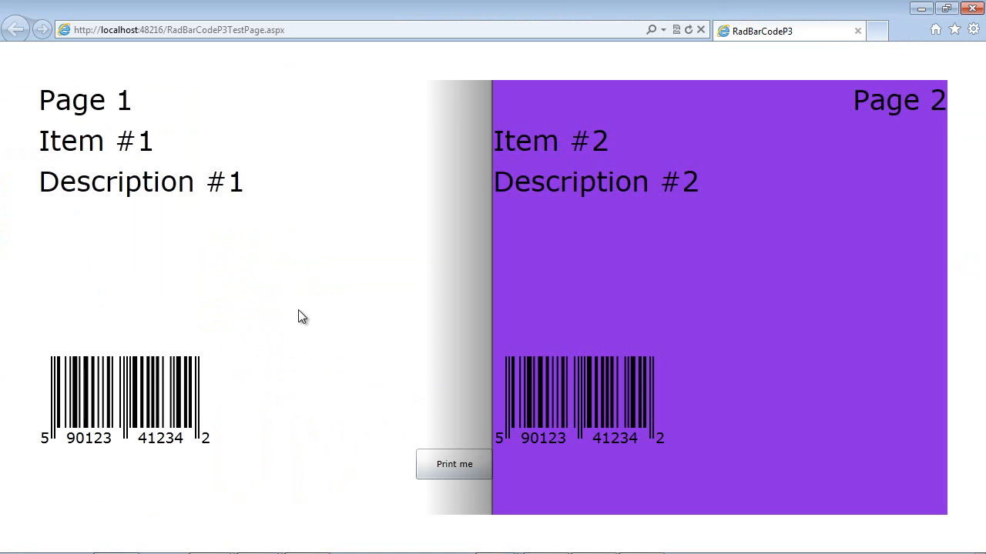
{"action": "mouse_move", "coordinate": [431, 477]}
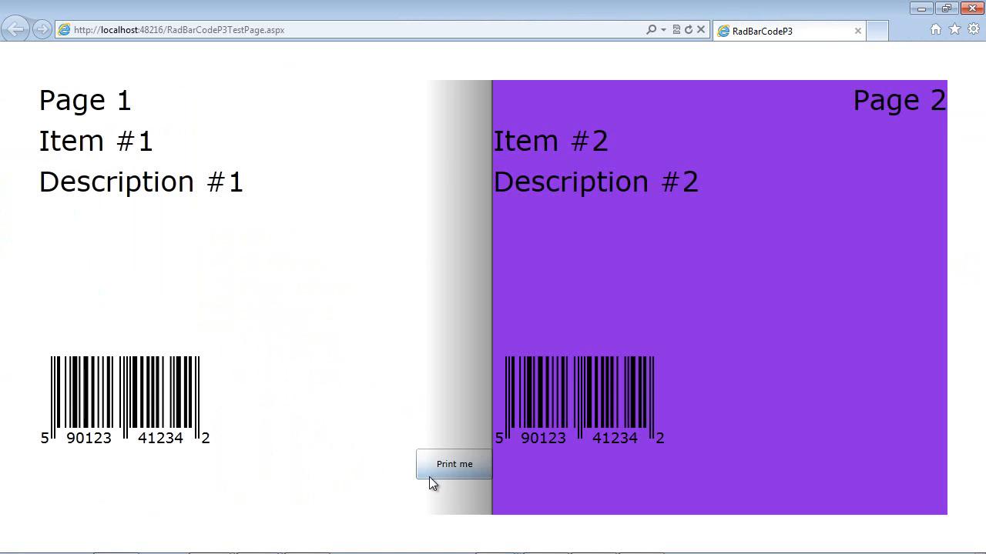
Print the first book page with Print me, sending it to Snagit 10.
{"action": "left_click", "coordinate": [454, 464]}
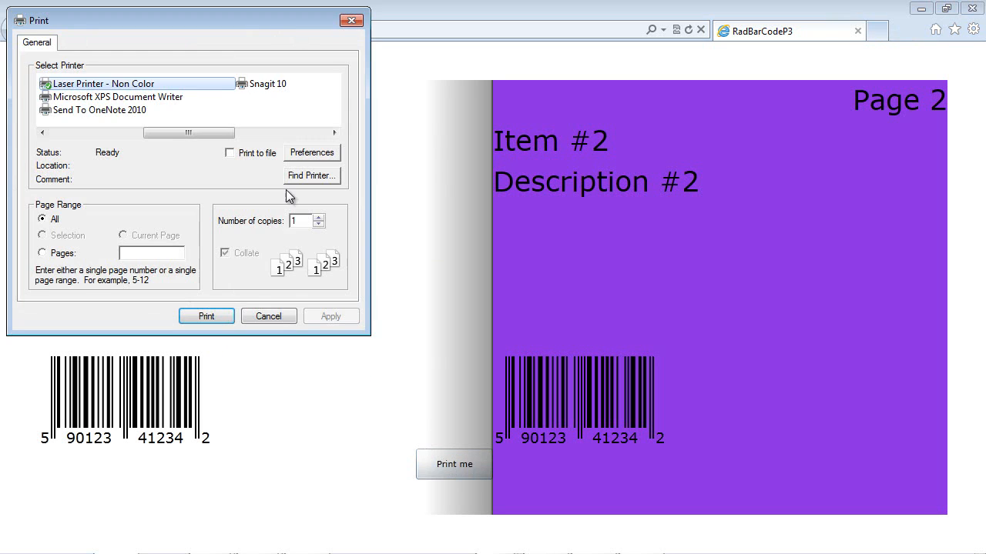
{"action": "left_click", "coordinate": [268, 83]}
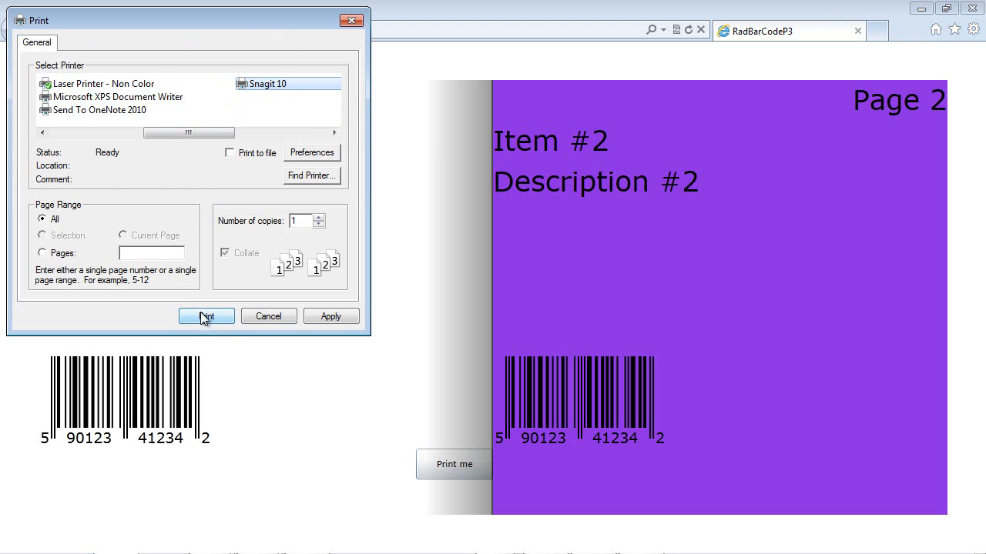
{"action": "left_click", "coordinate": [205, 315]}
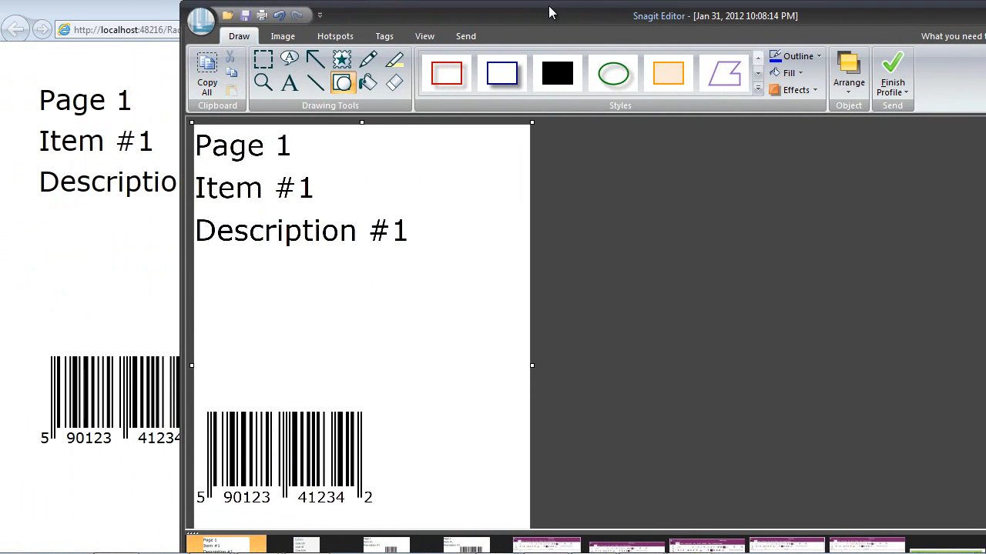
{"action": "mouse_move", "coordinate": [606, 430]}
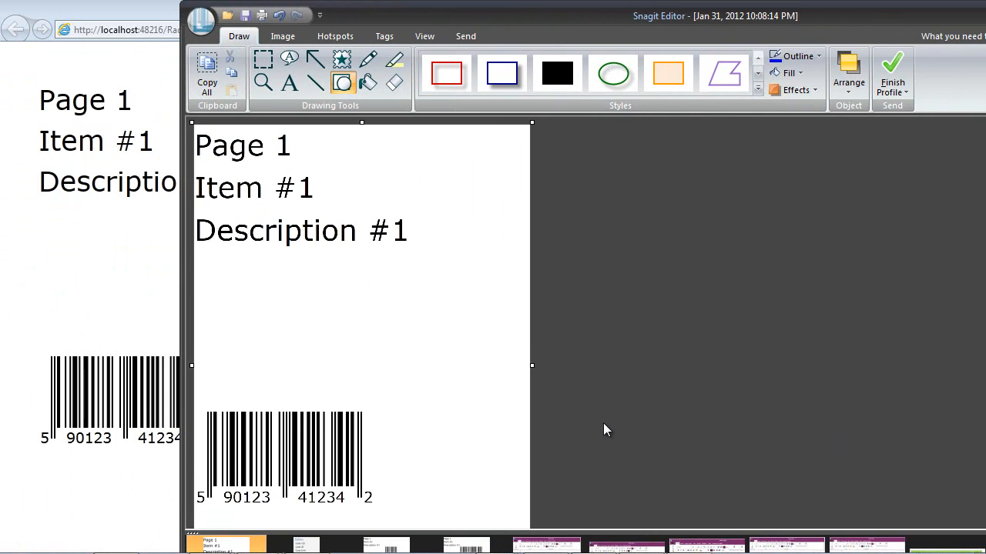